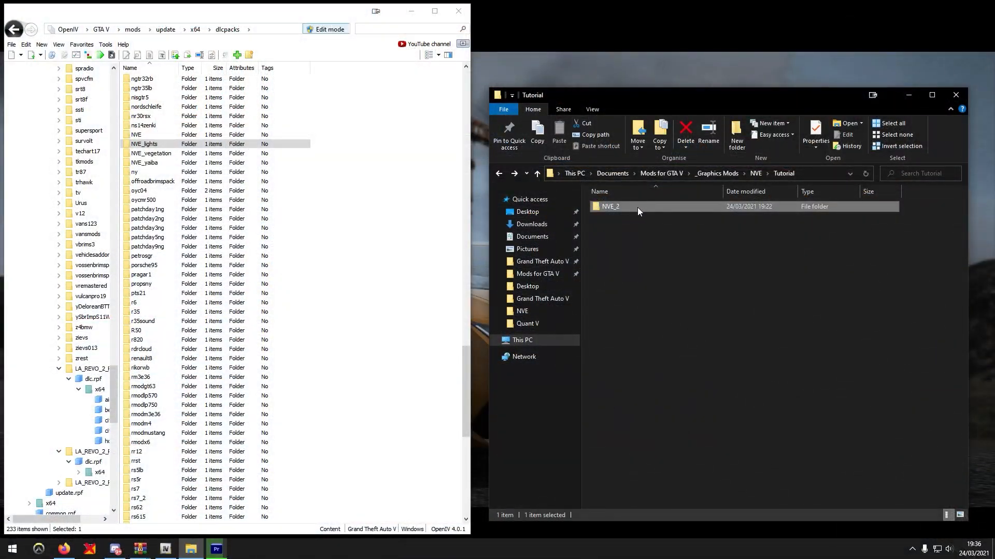
mouse_move(733, 238)
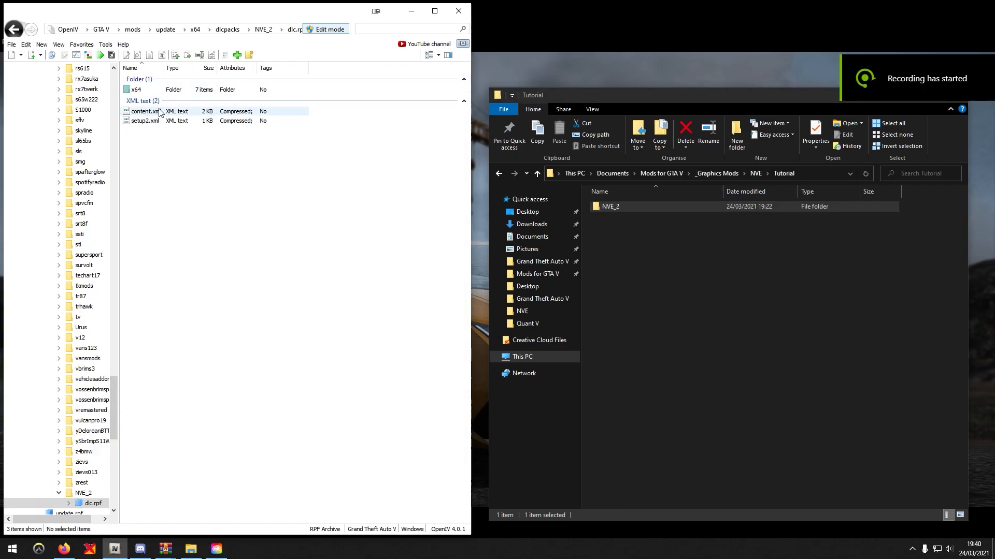
- Select the x64 folder inside the NVE_2 pack's dlc.rpf archive
click(136, 89)
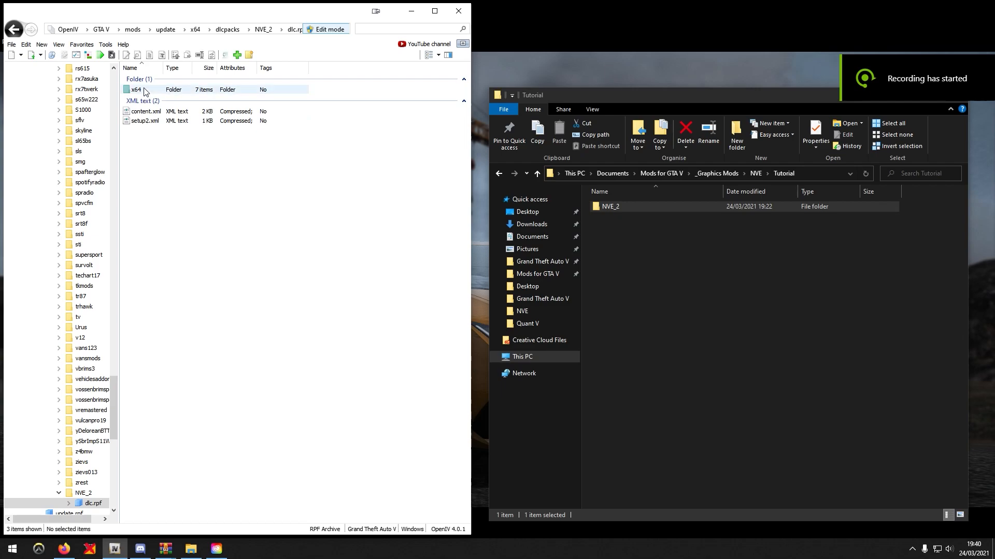
- Browse into x64 > roads.rpf and select a tunnel texture dictionary, then the dt1_rd1_r1_42 model
double_click(136, 89)
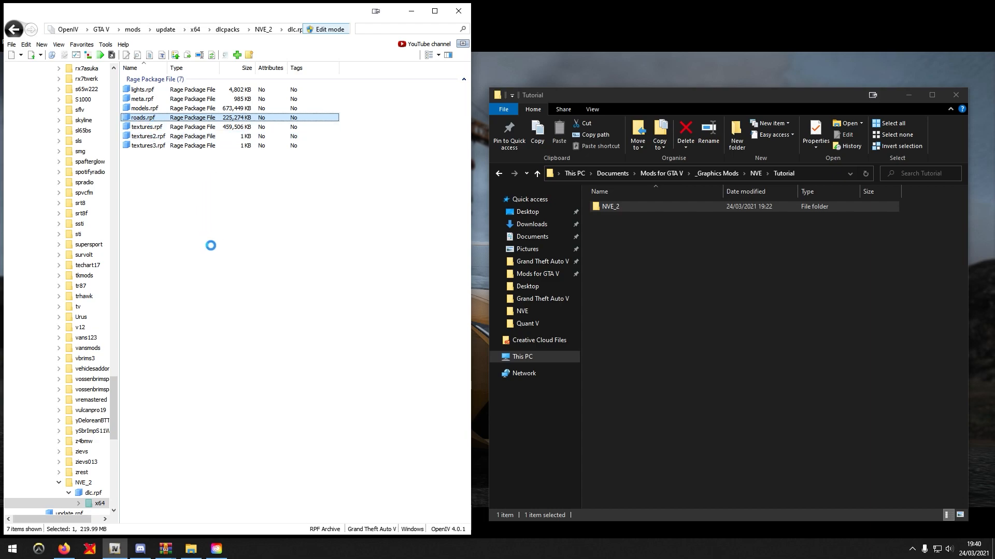
double_click(145, 117)
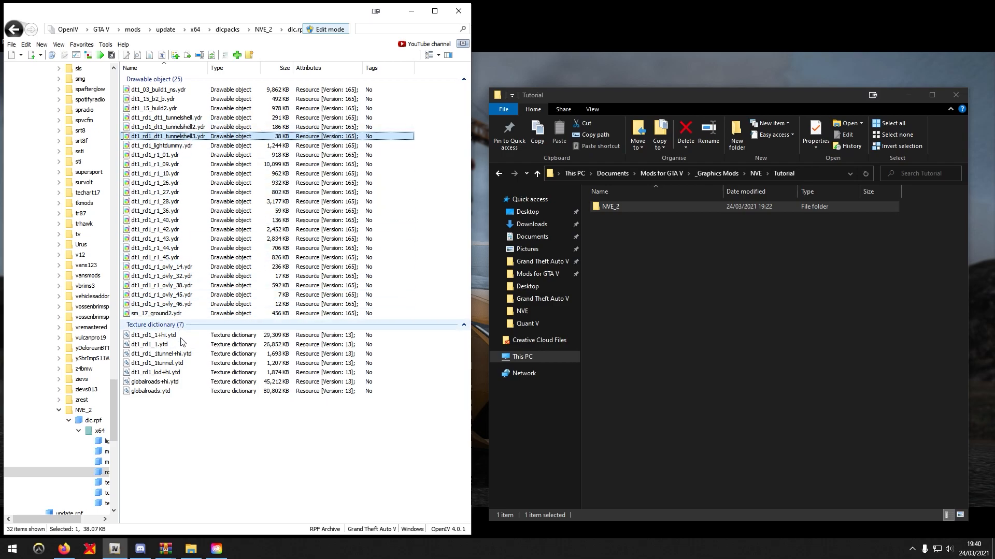
click(160, 354)
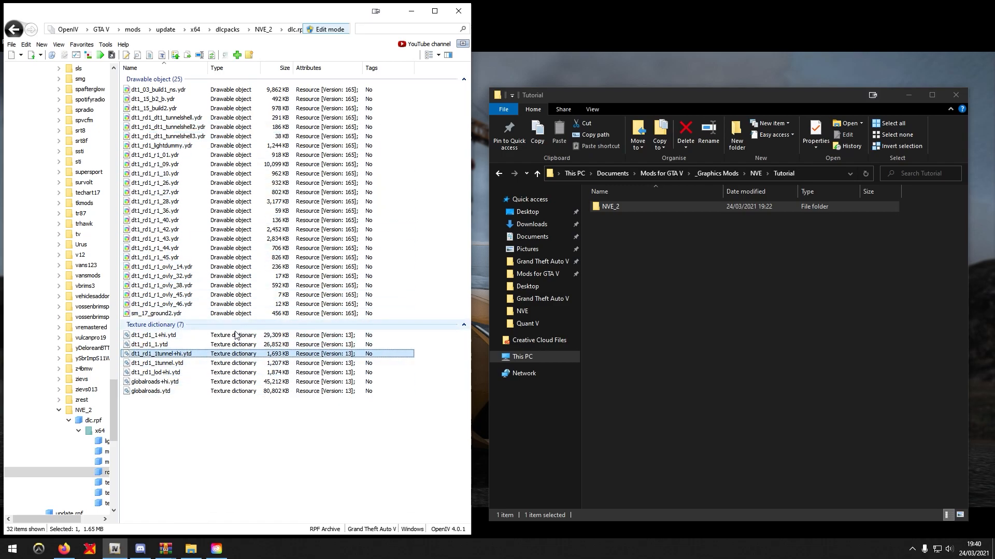
click(161, 285)
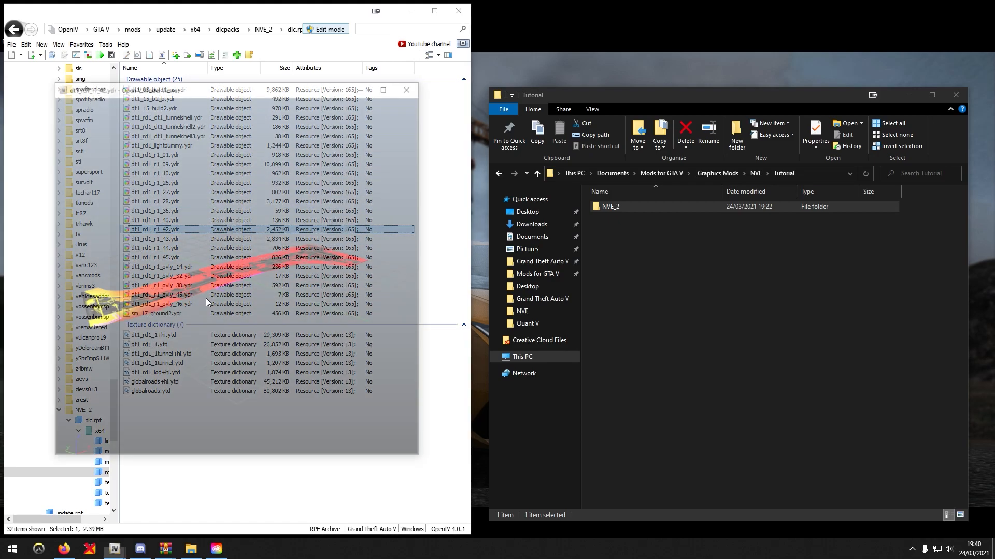
- Preview dt1_rd1_r1_42.ydr in the Model Viewer, orbiting and zooming, then close the viewer
double_click(154, 229)
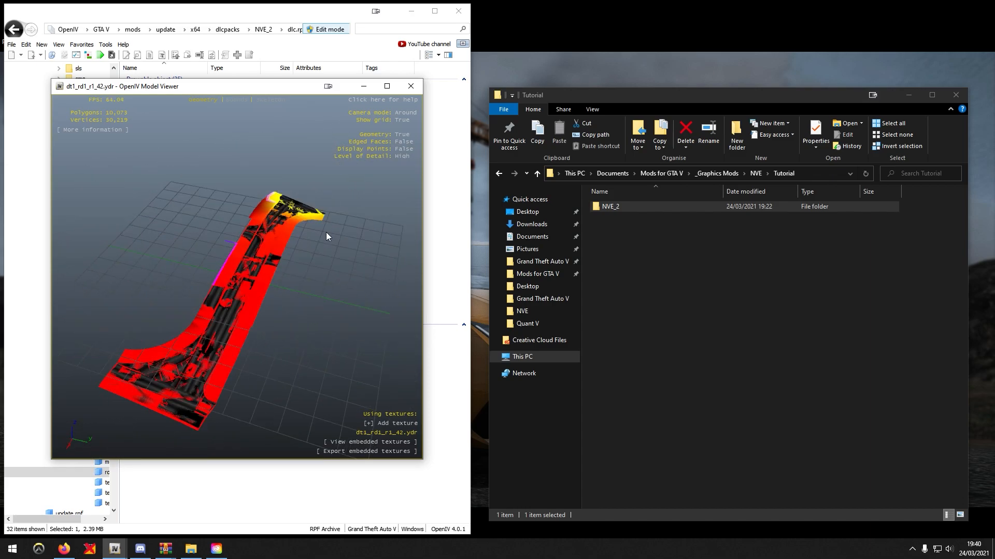
drag(326, 237, 244, 375)
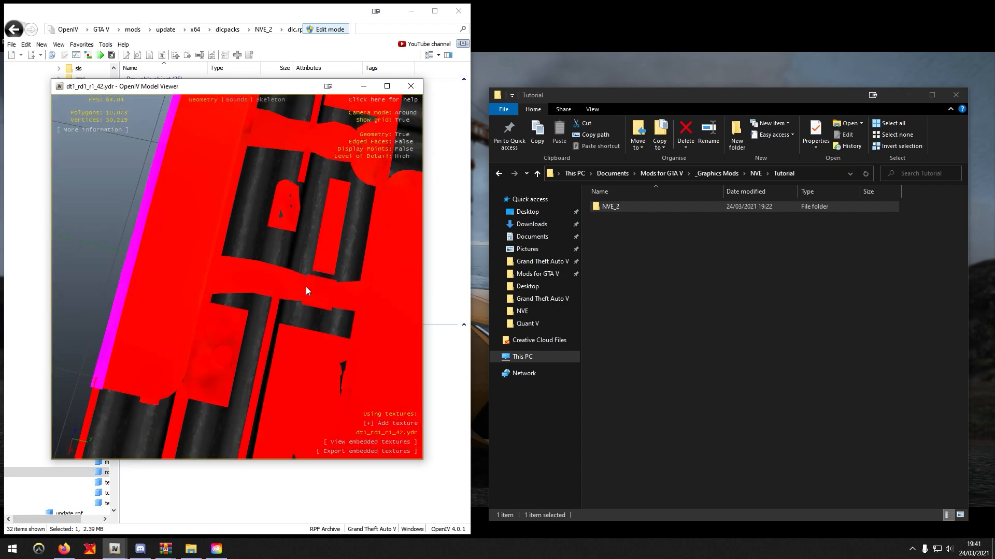
drag(307, 291, 128, 248)
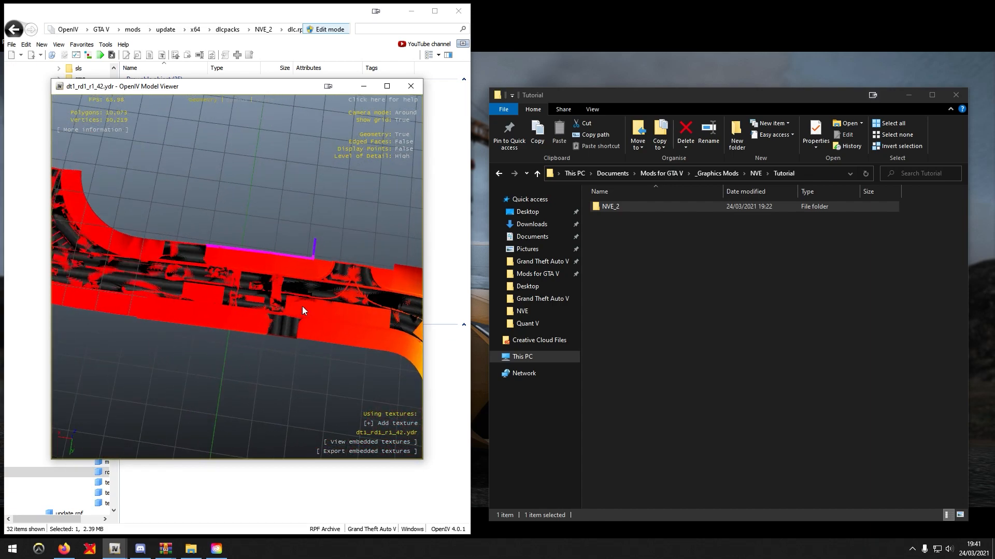
drag(302, 311, 370, 330)
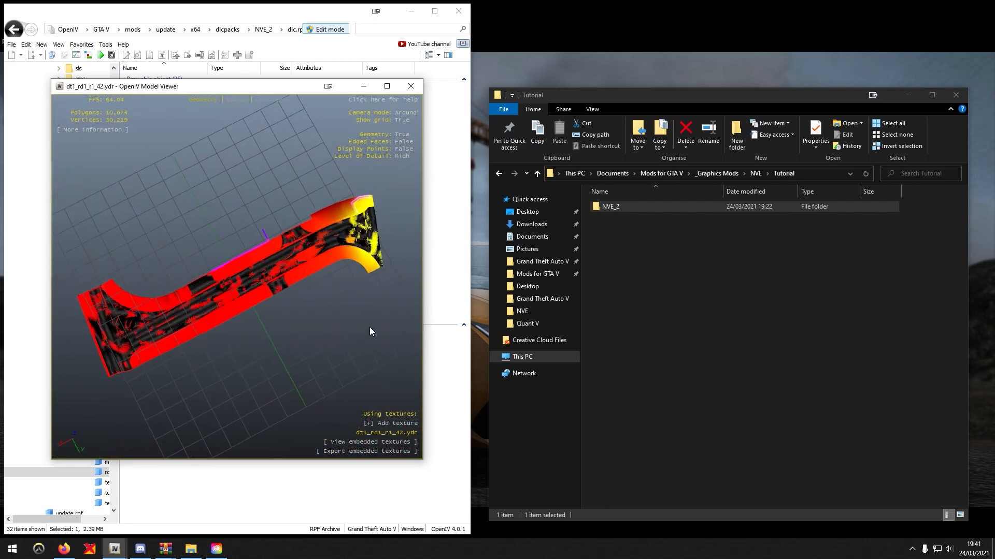
click(410, 86)
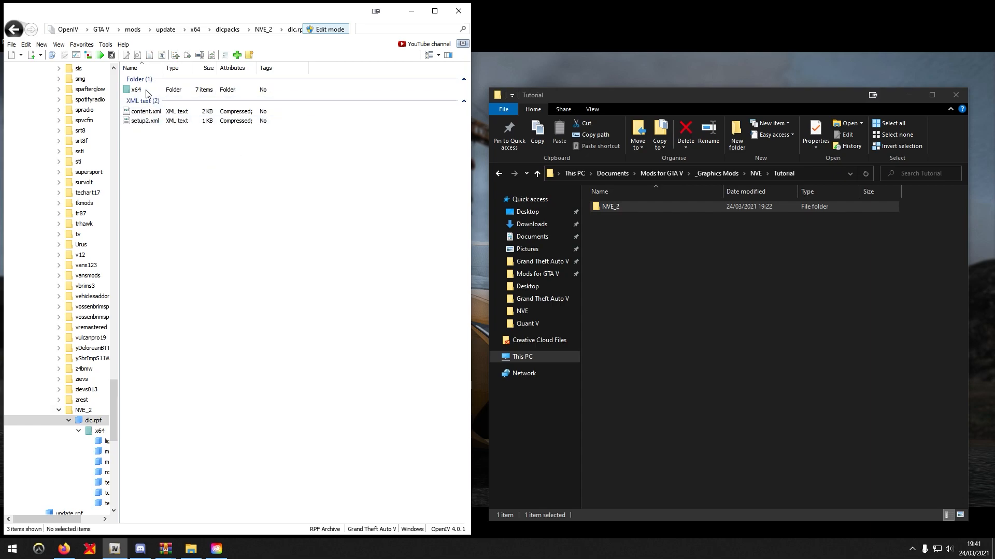
- Remove roads.rpf from dlc.rpf's x64 folder and select content.xml at the root
double_click(136, 89)
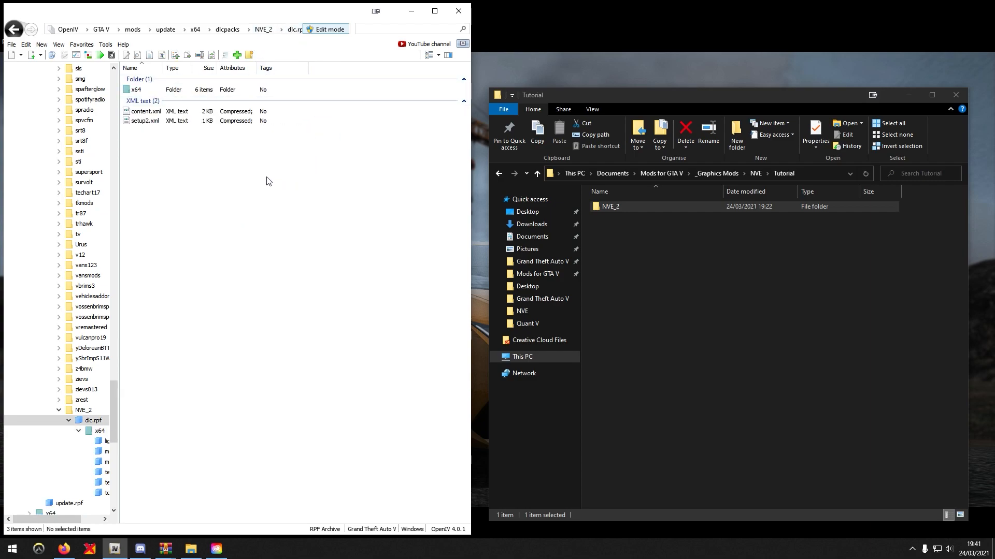
click(145, 111)
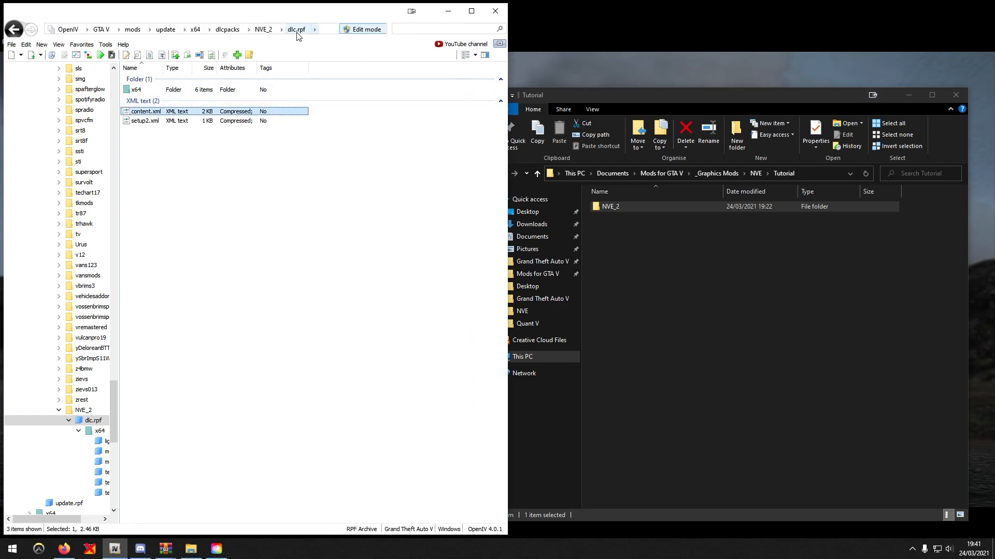
- Edit content.xml, search for 'roads.' and delete the roads.rpf <Item> block
right_click(145, 111)
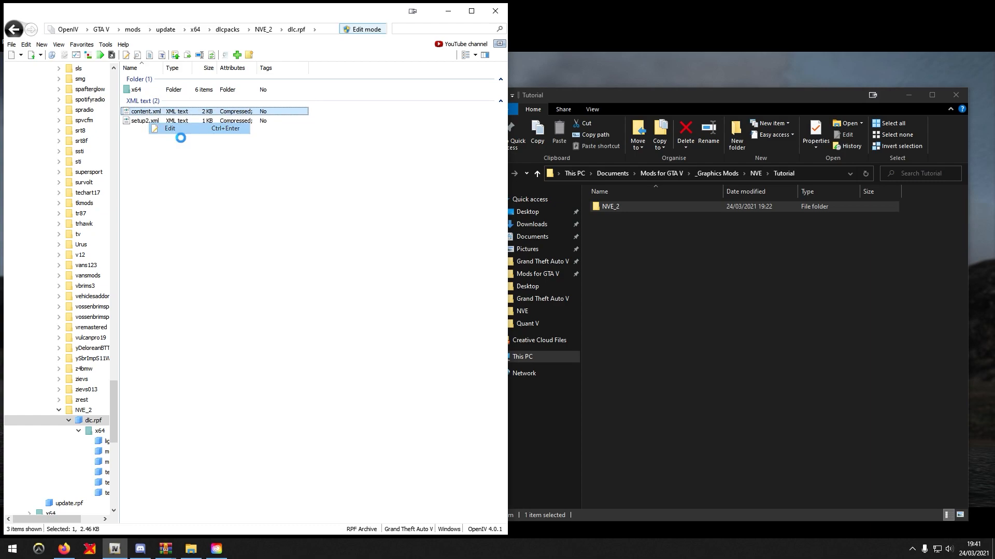
click(170, 129)
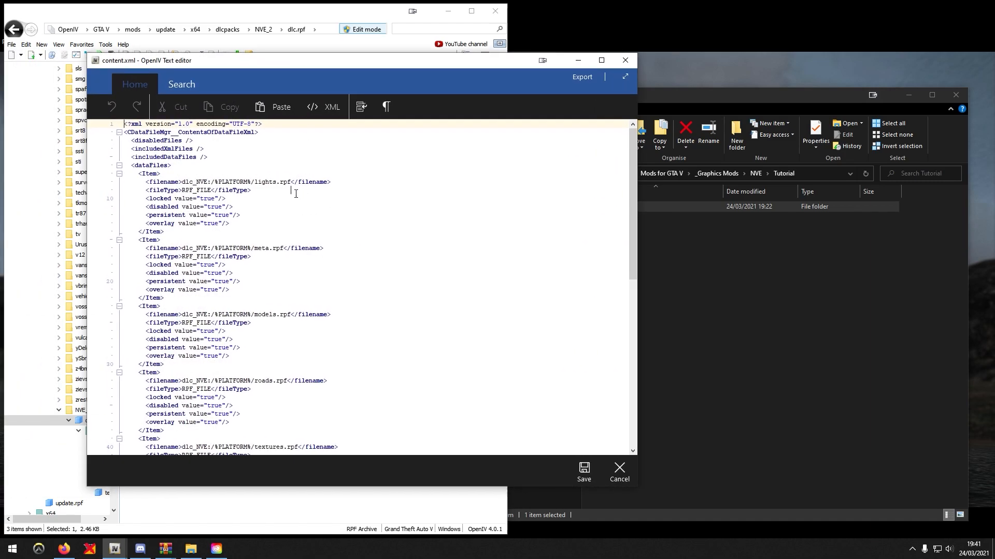
click(181, 84)
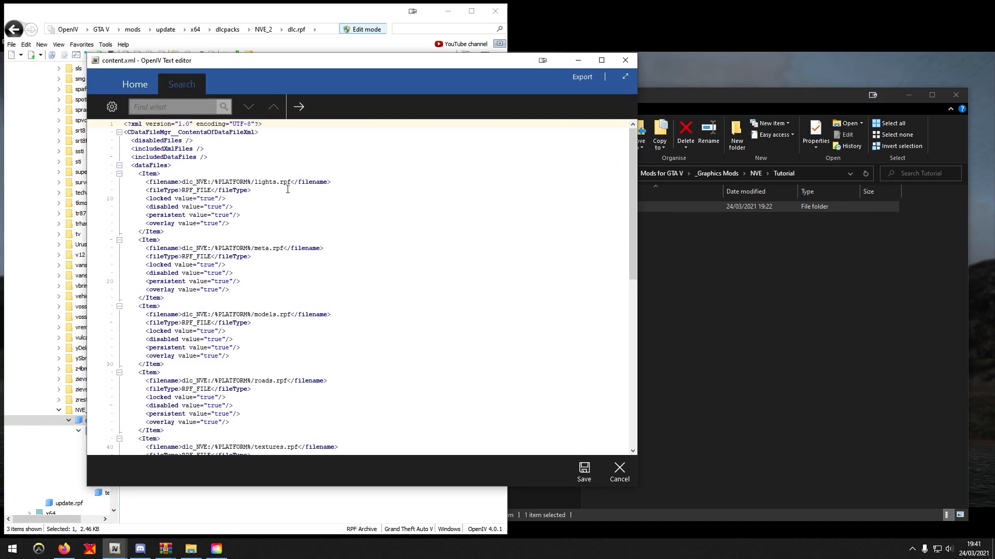
text(roads.rpf)
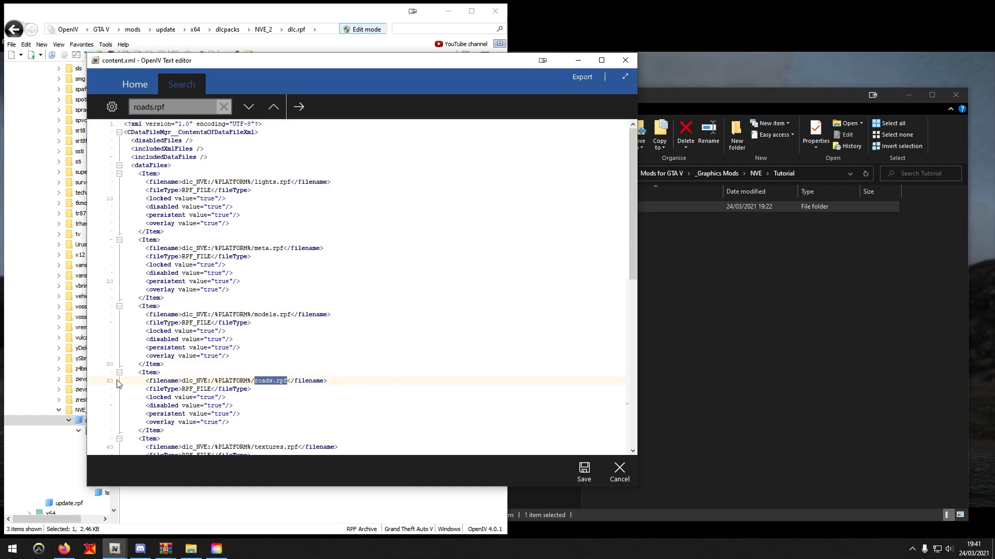
mouse_move(109, 389)
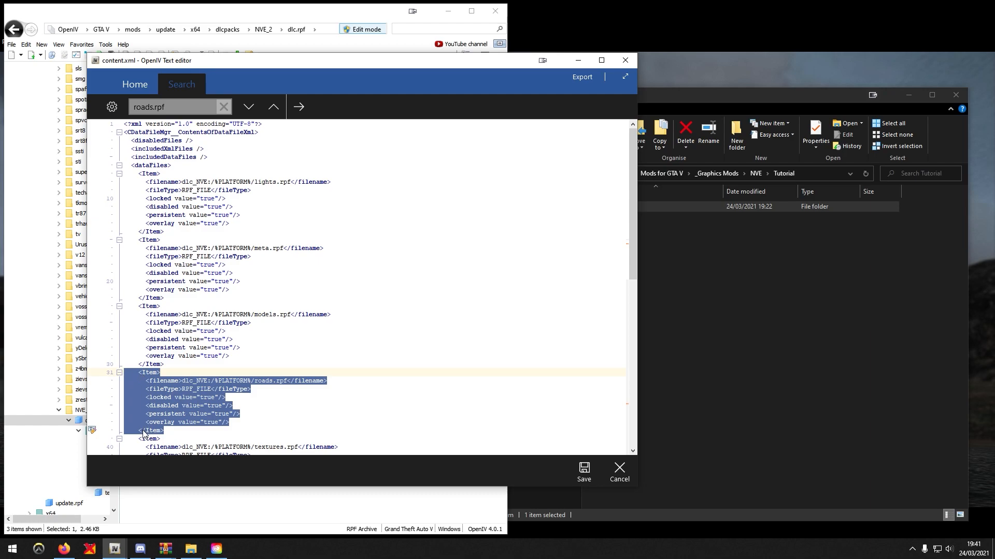
key(Delete)
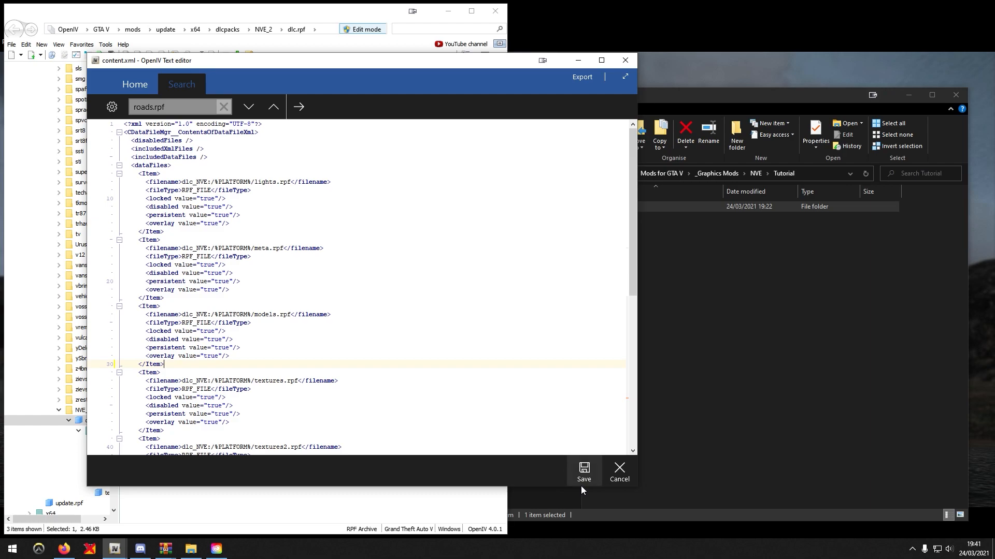
- Save content.xml without the roads.rpf entry, closing the text editor
click(585, 470)
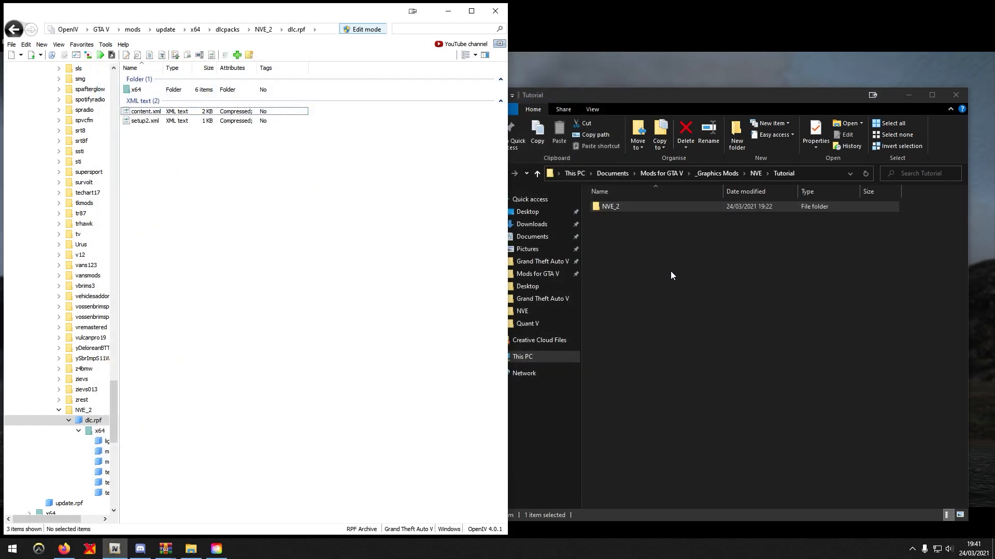
mouse_move(203, 521)
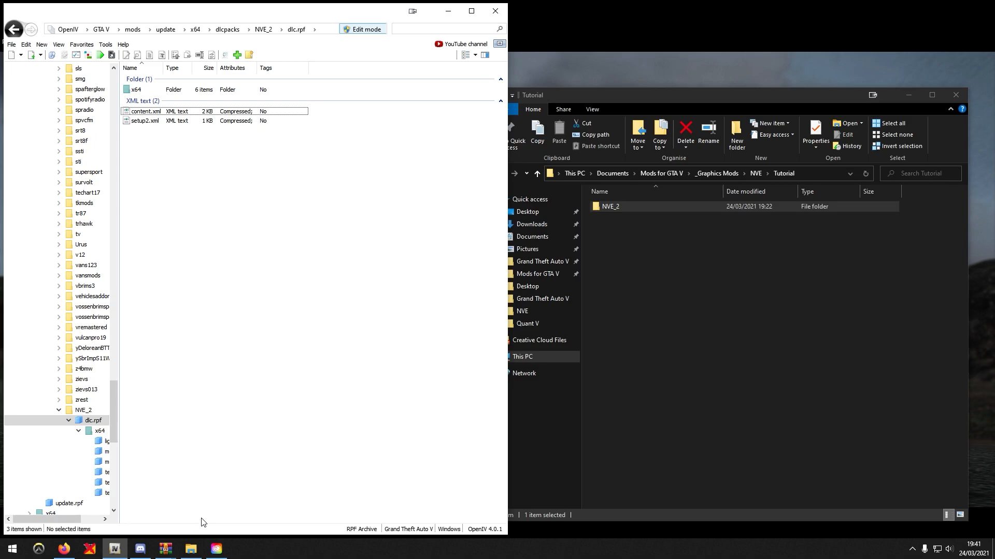